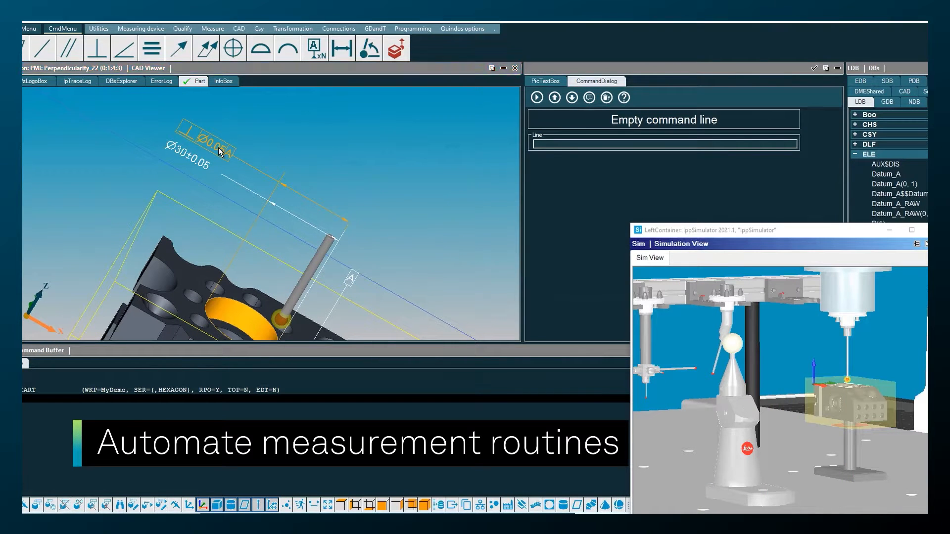
# - Execute a measurement procedure from the perpendicularity PMI and select perpendicularity_3 in the CadDialog table
pyautogui.rightClick(220, 151)
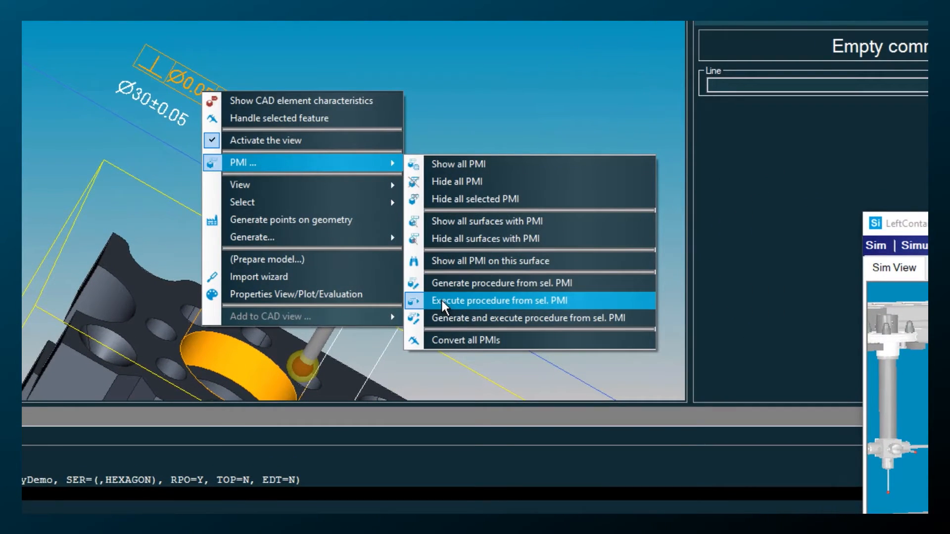
pyautogui.click(495, 301)
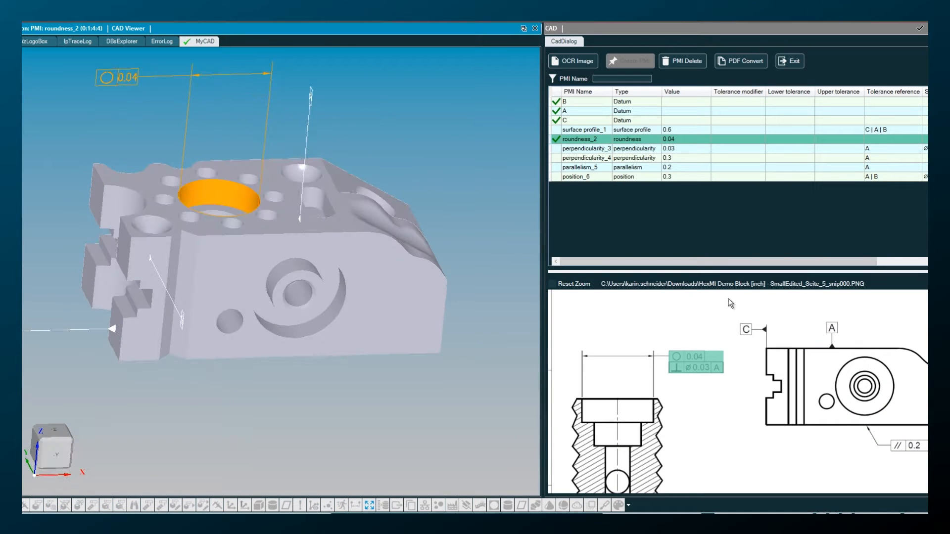
pyautogui.click(582, 147)
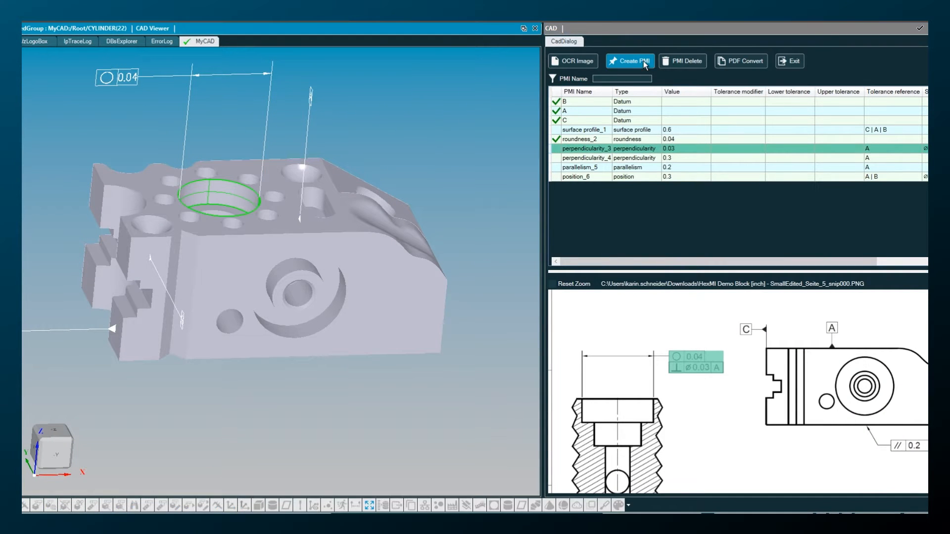